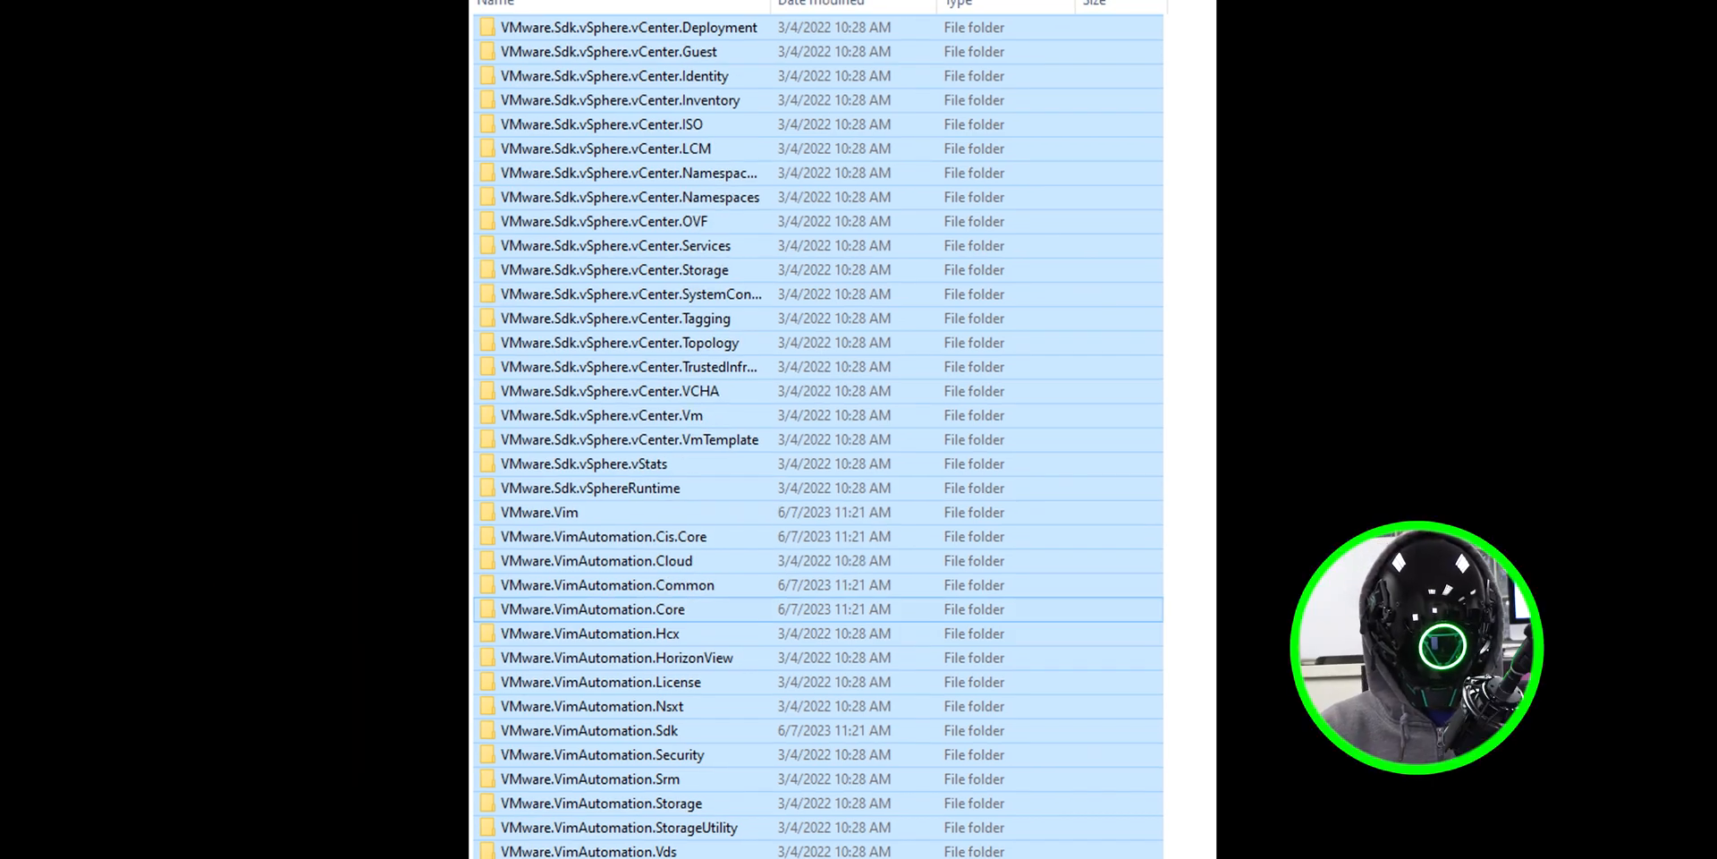
pyautogui.scroll(-3)
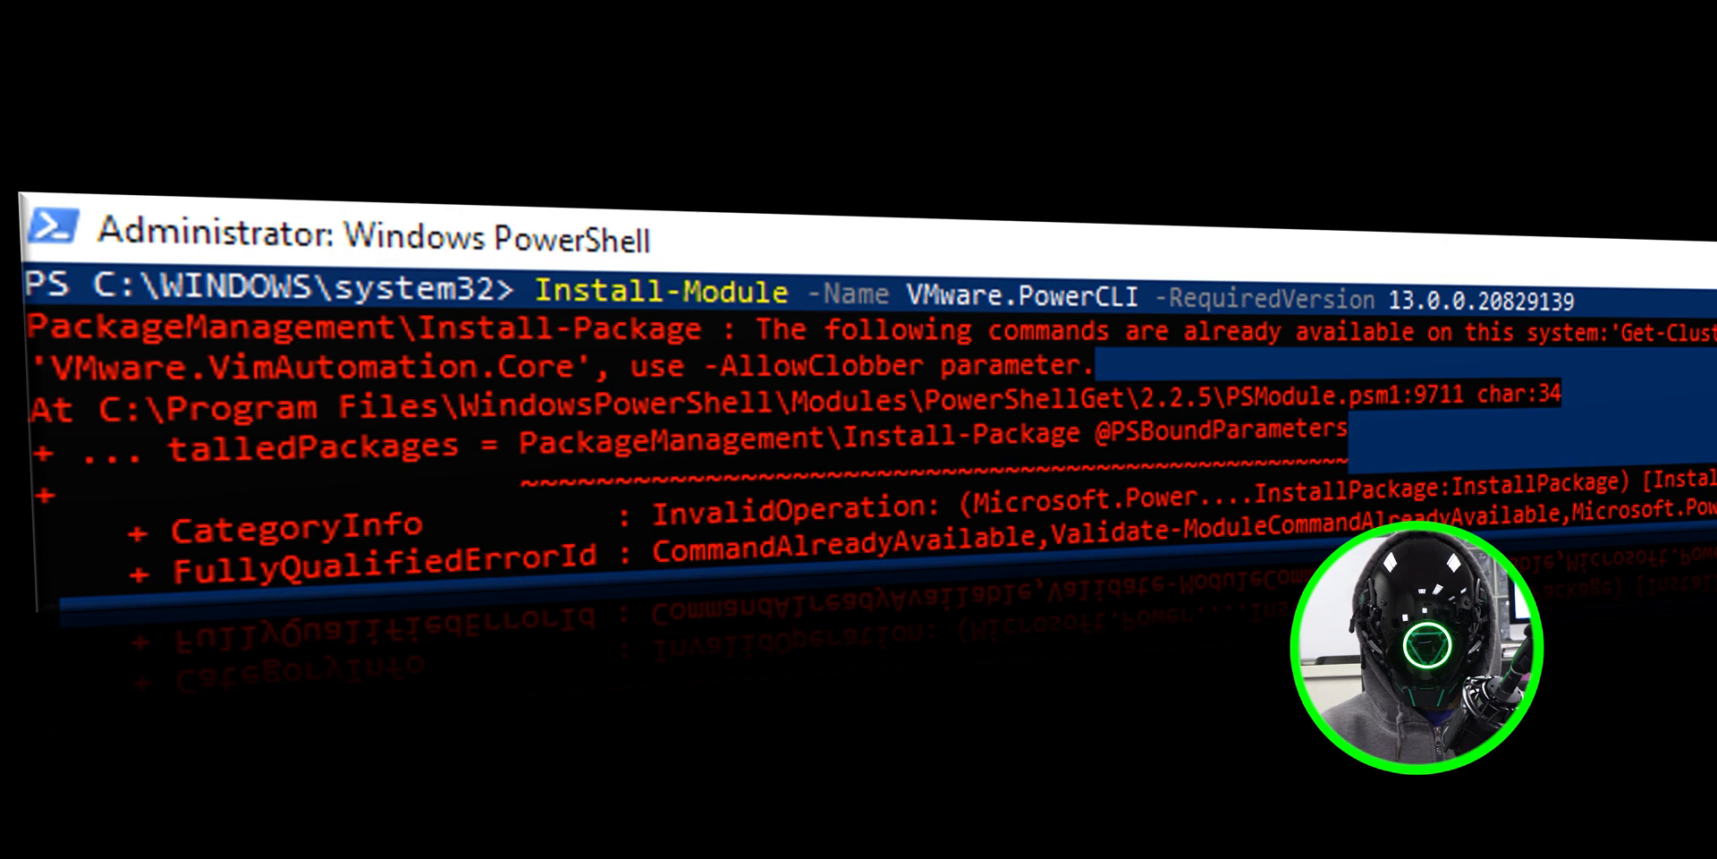
pyautogui.write('-AllowClobber')
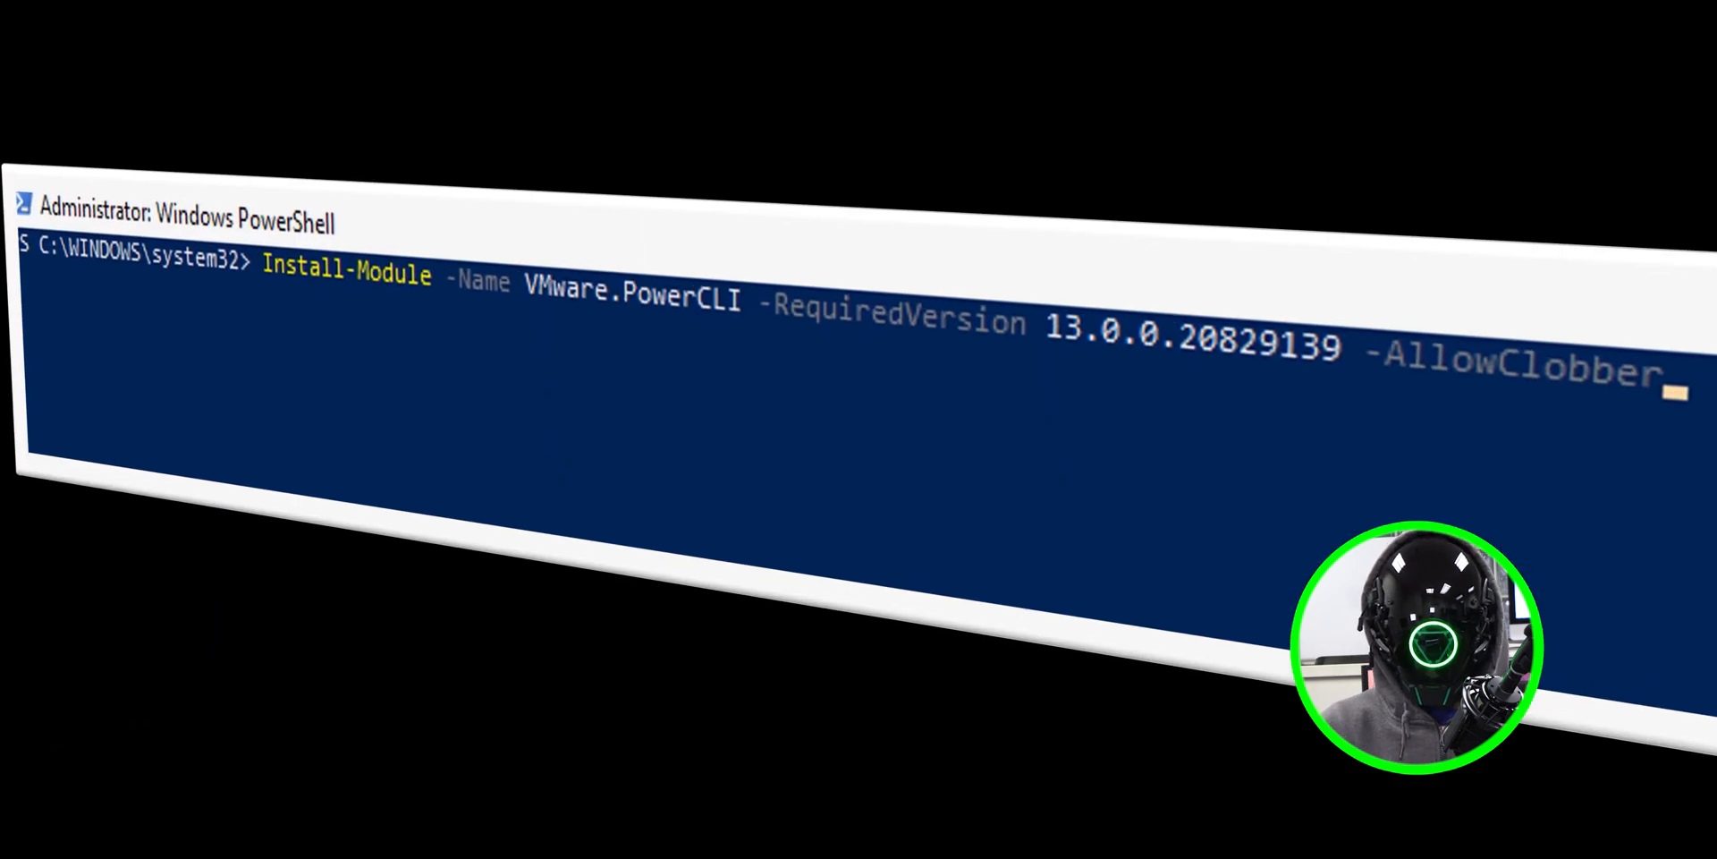